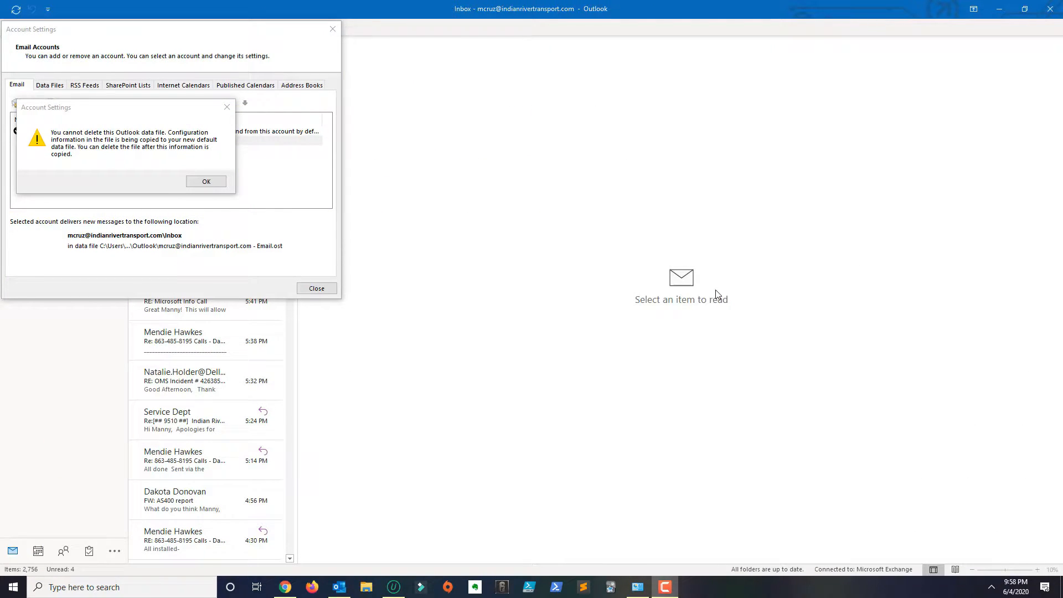
mouse_move(102, 134)
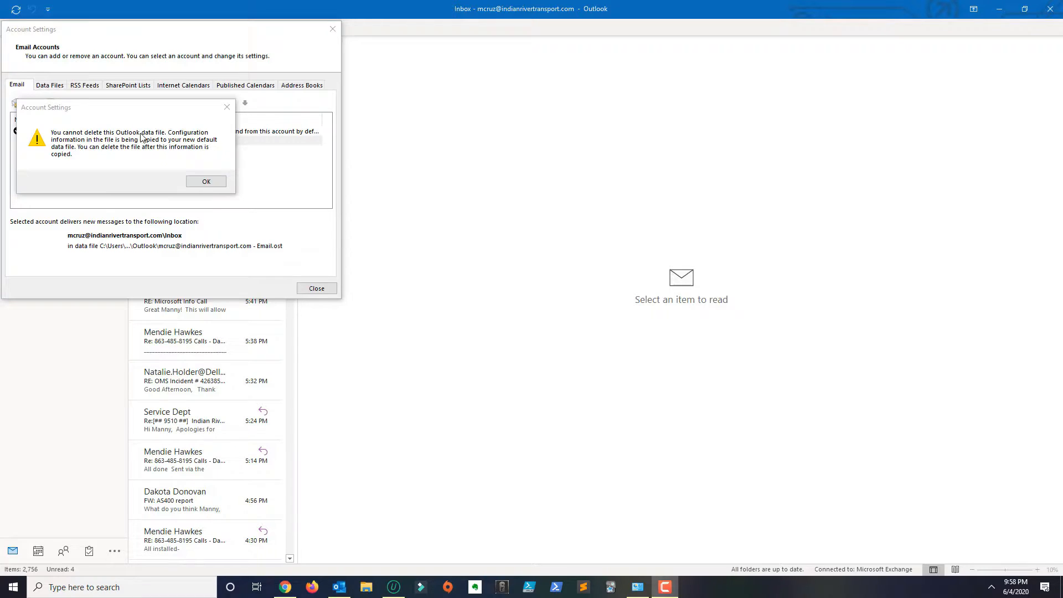
mouse_move(718, 476)
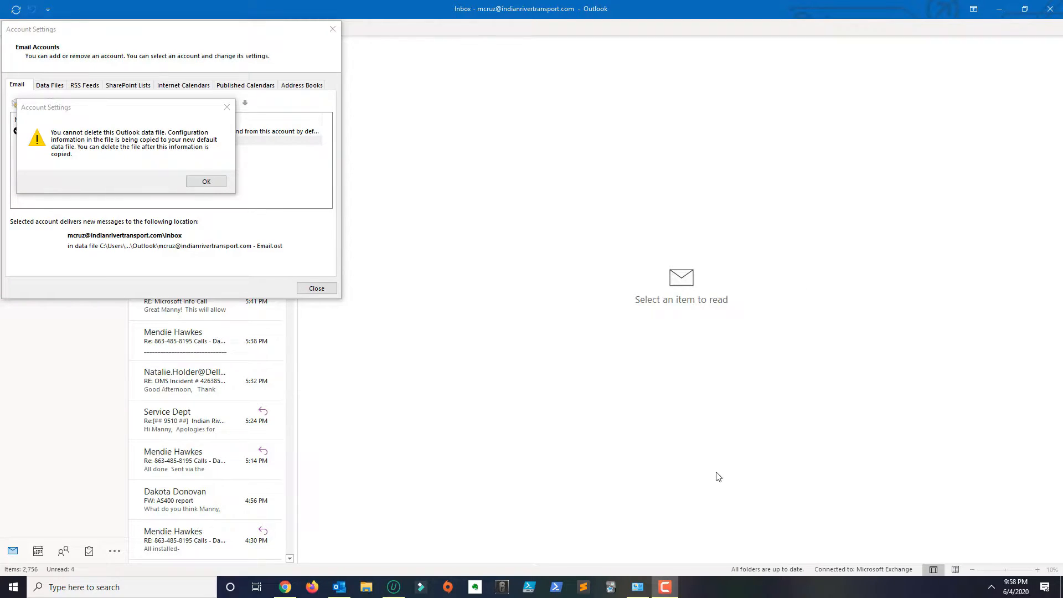
mouse_move(972, 585)
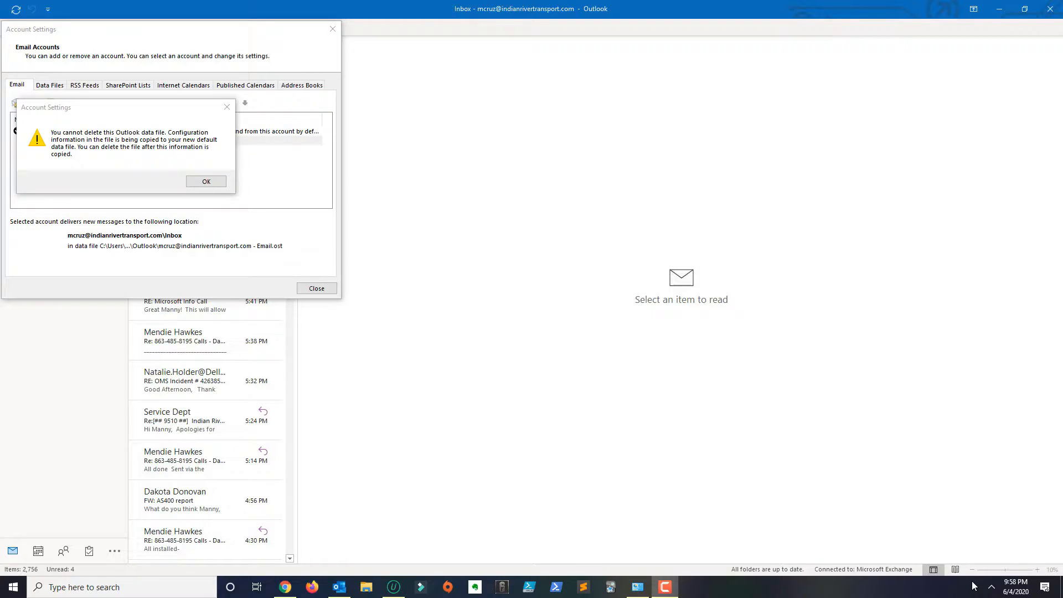
mouse_move(949, 567)
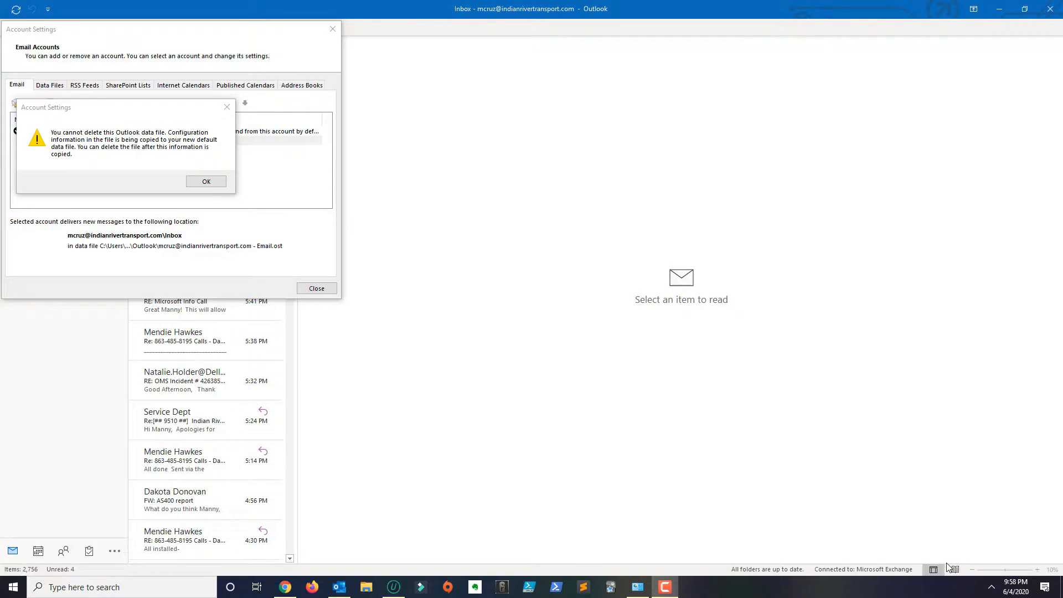
mouse_move(855, 567)
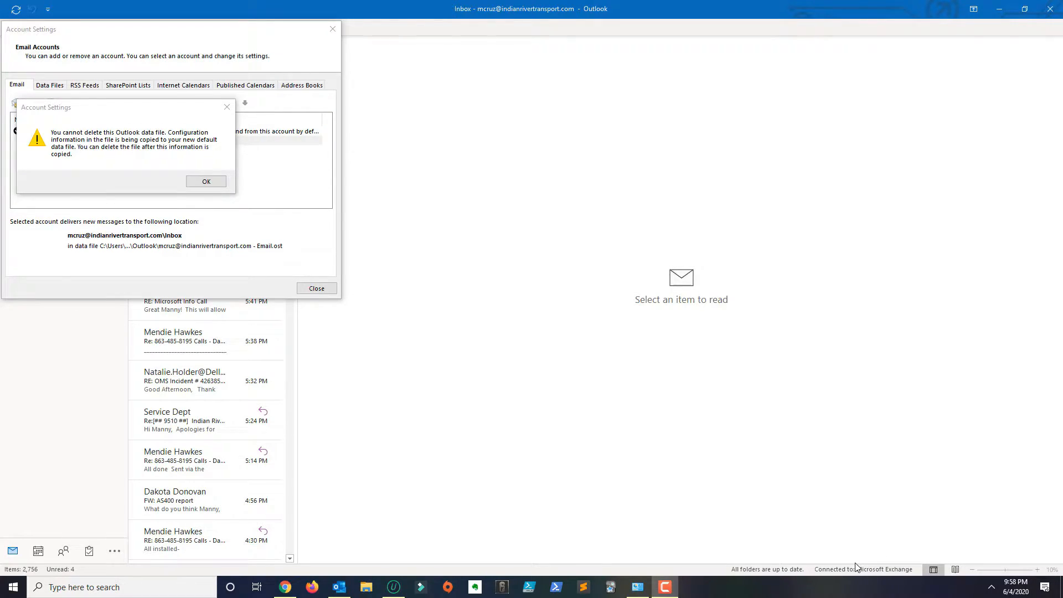
mouse_move(792, 552)
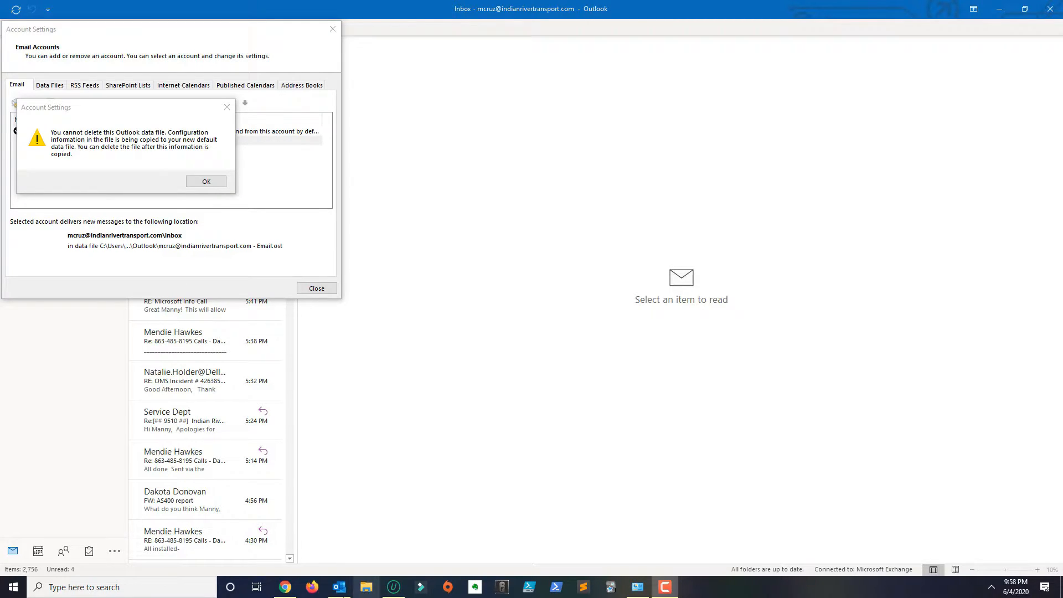
Search 'control panel' and open it with the Mail (Microsoft Outlook 2016) item visible
text(co)
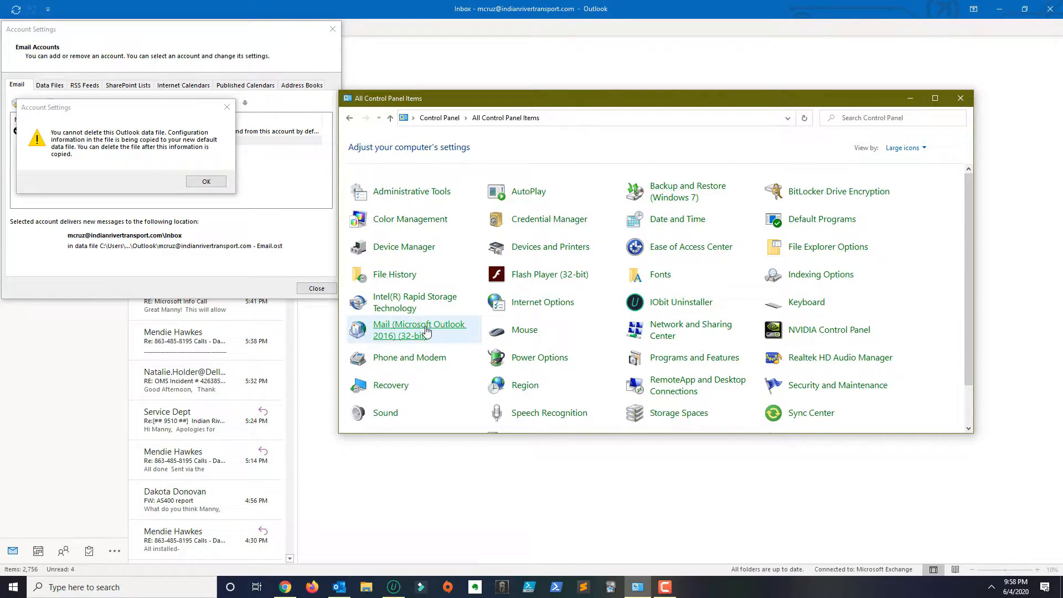
mouse_move(385, 330)
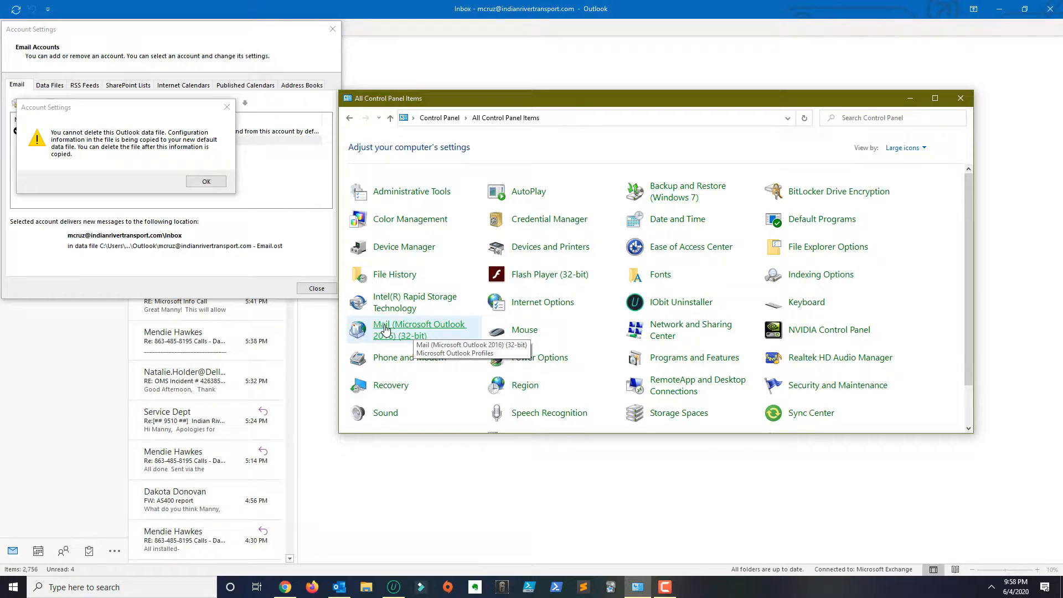
mouse_move(416, 329)
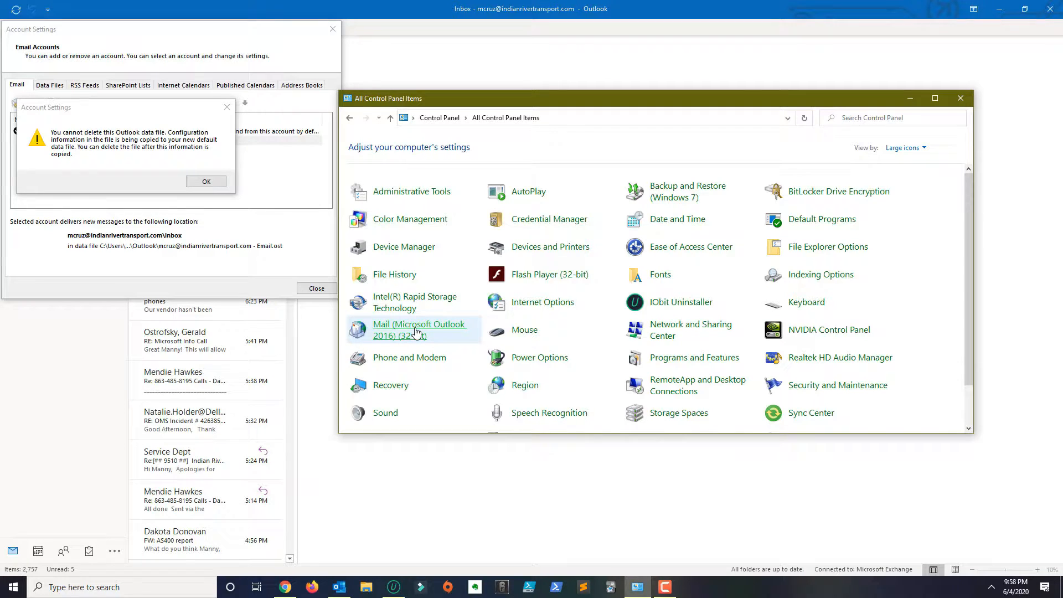
mouse_move(419, 330)
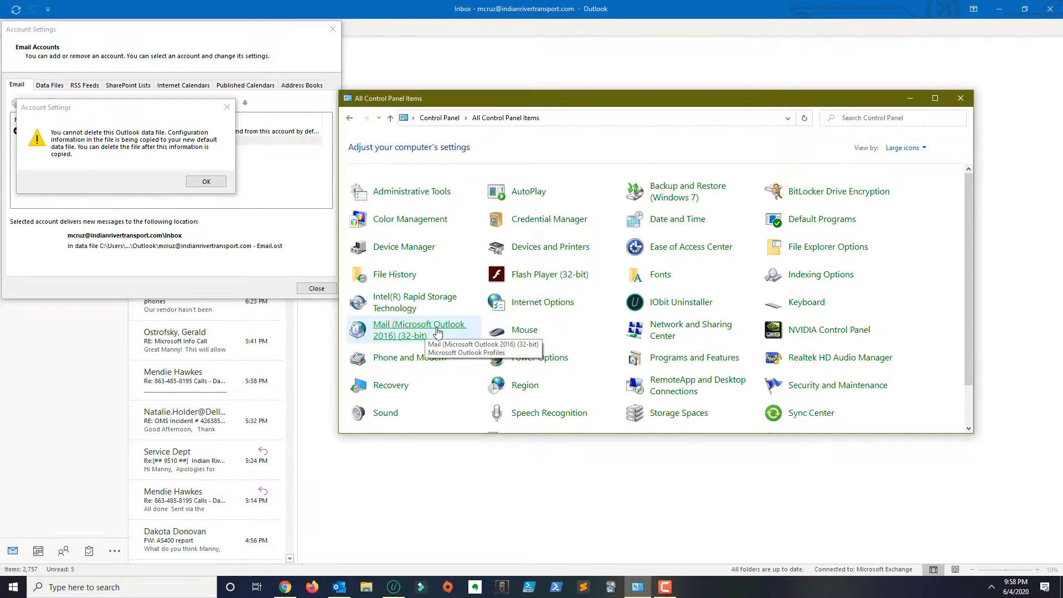
mouse_move(443, 341)
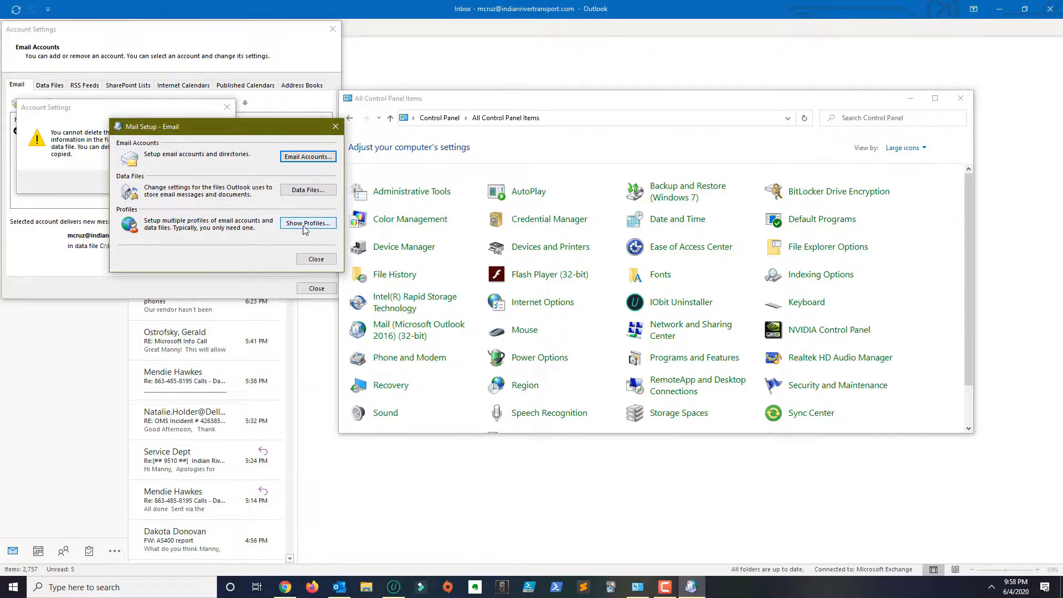
click(308, 223)
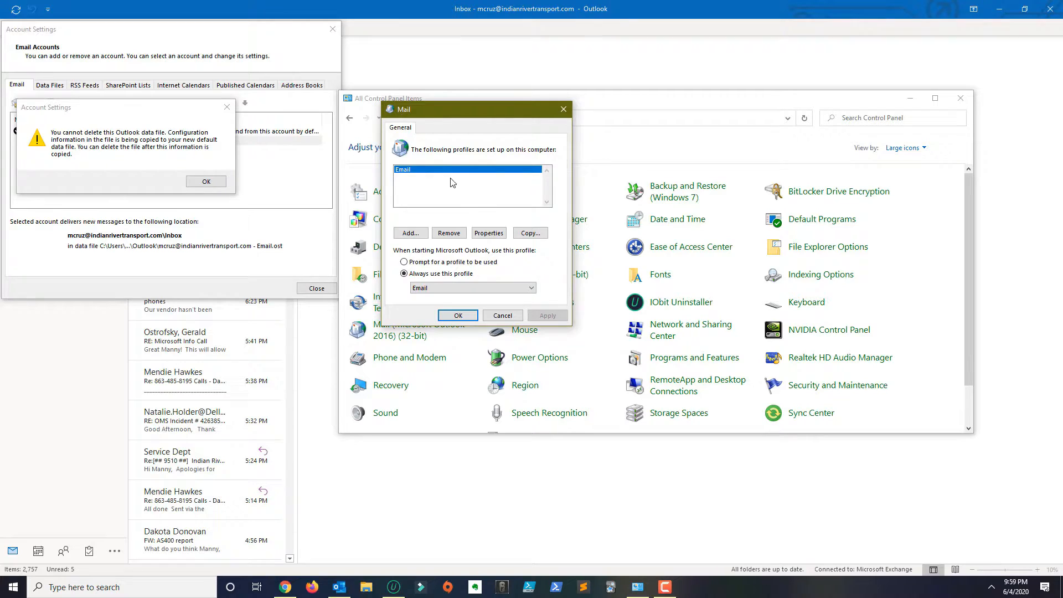
click(457, 315)
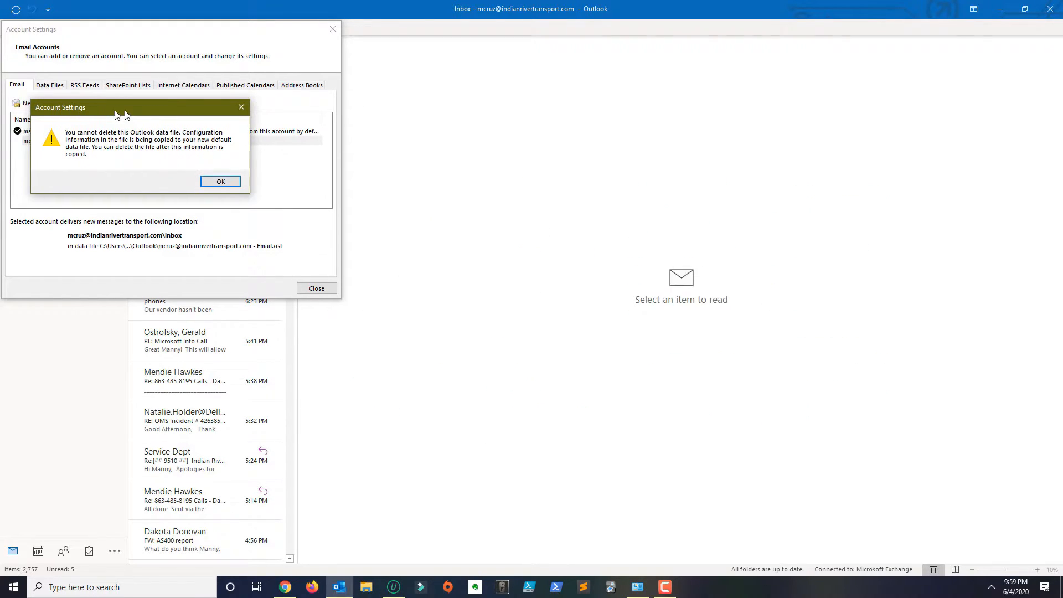
click(637, 586)
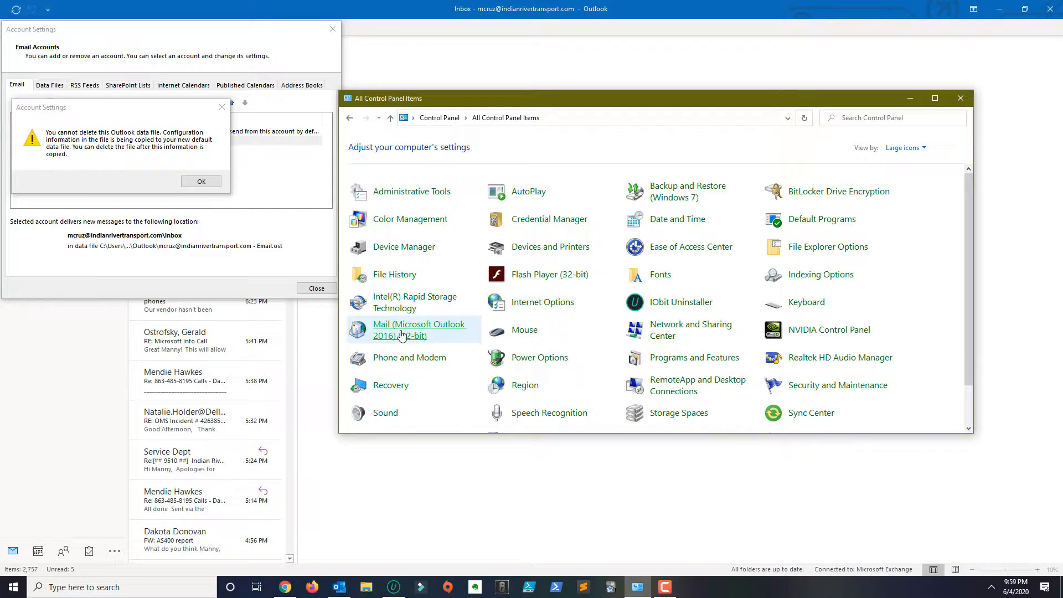
click(399, 329)
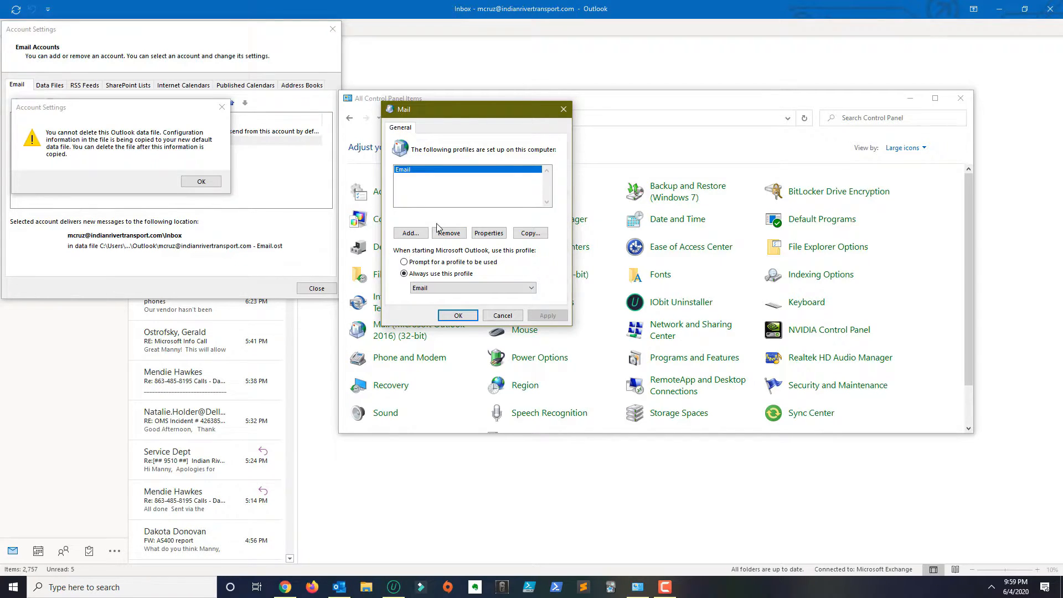
mouse_move(447, 177)
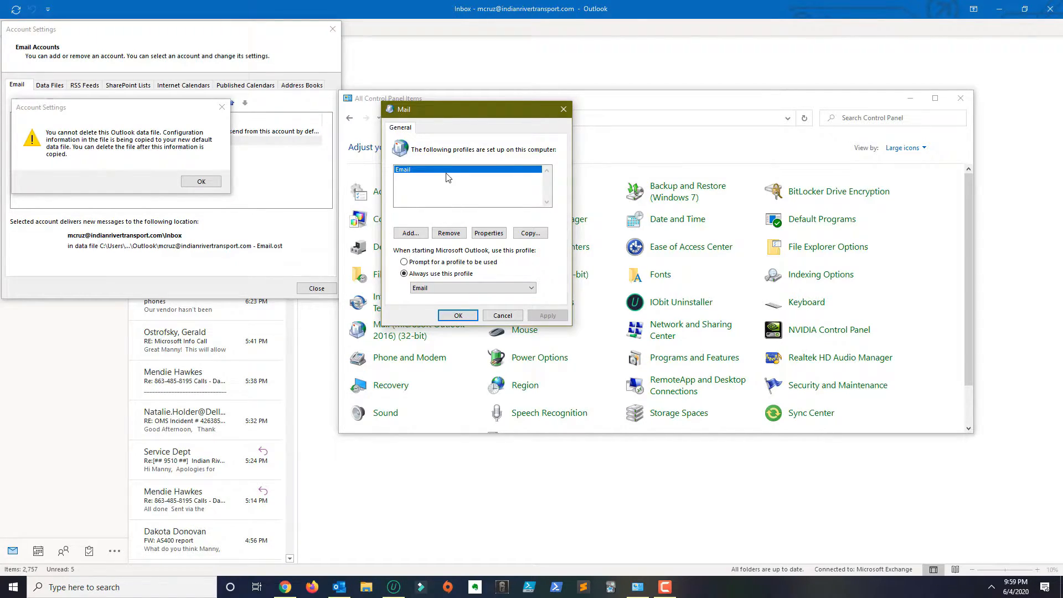
click(448, 233)
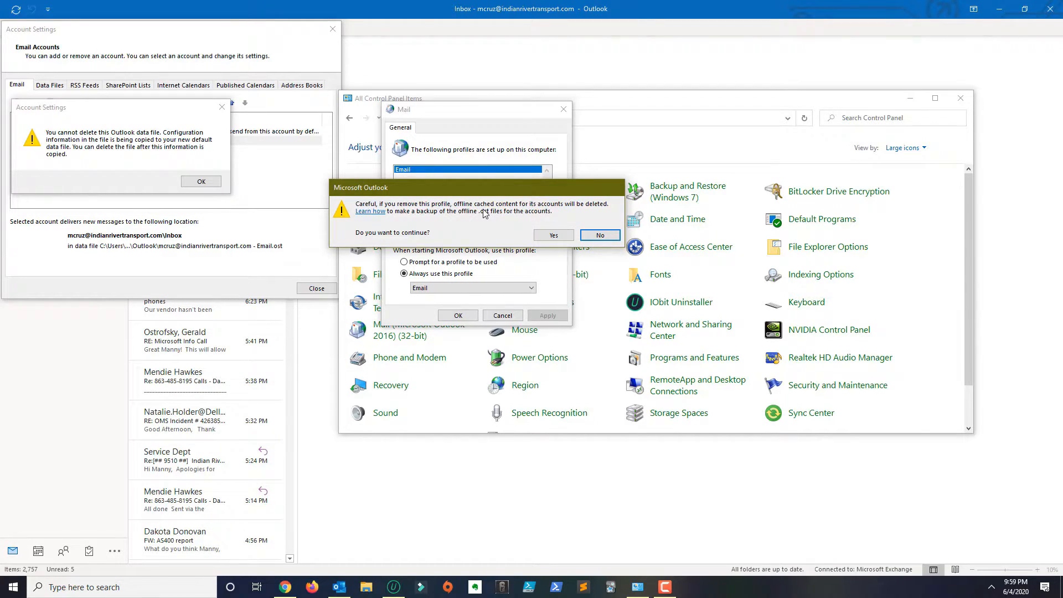
Confirm deleting the Email profile and add a new profile named 'Outlook'
click(553, 234)
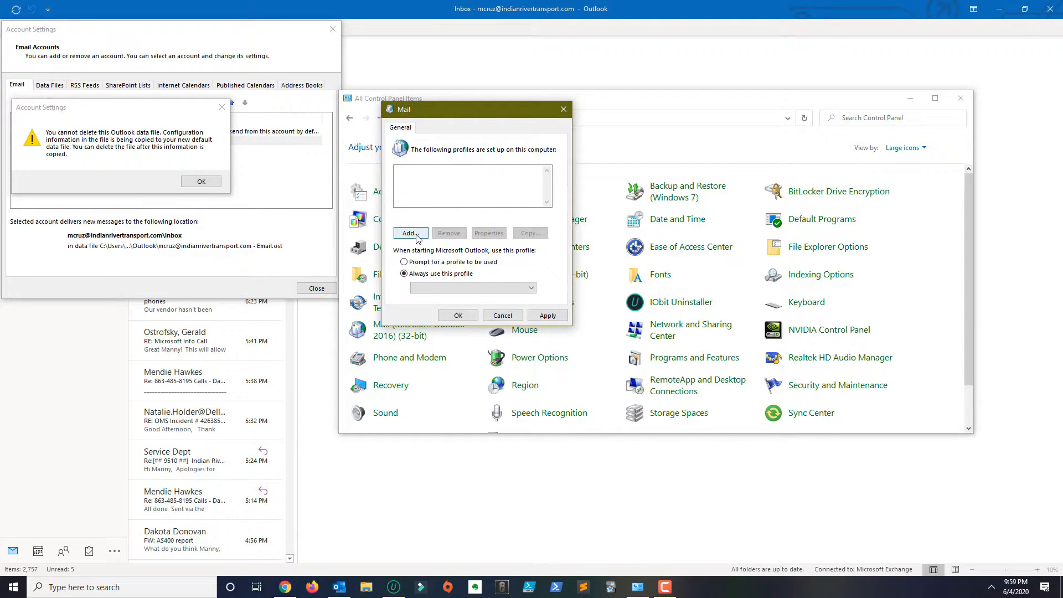
click(409, 233)
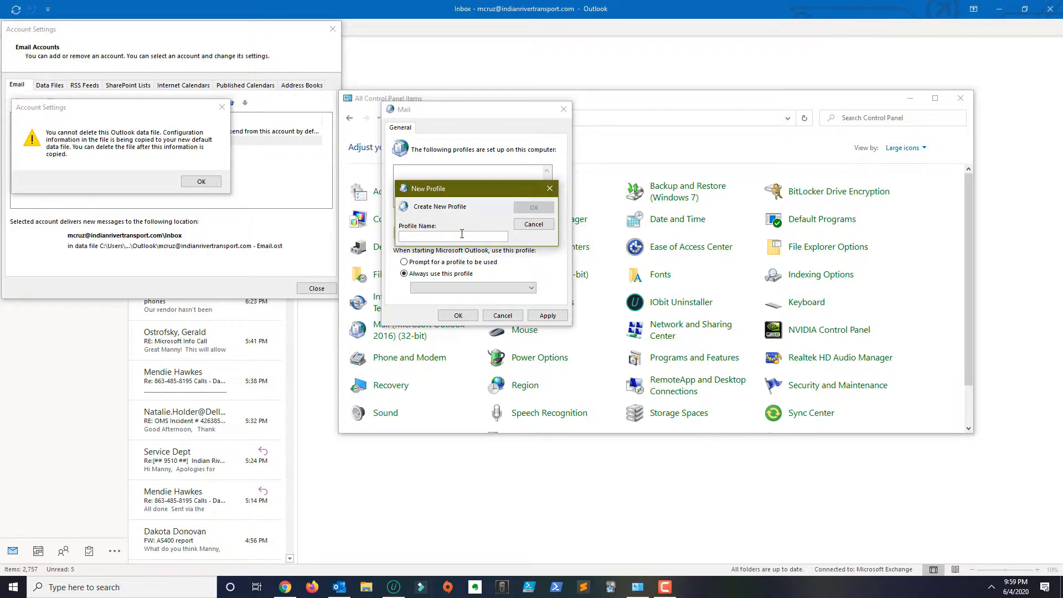
text(Outlook)
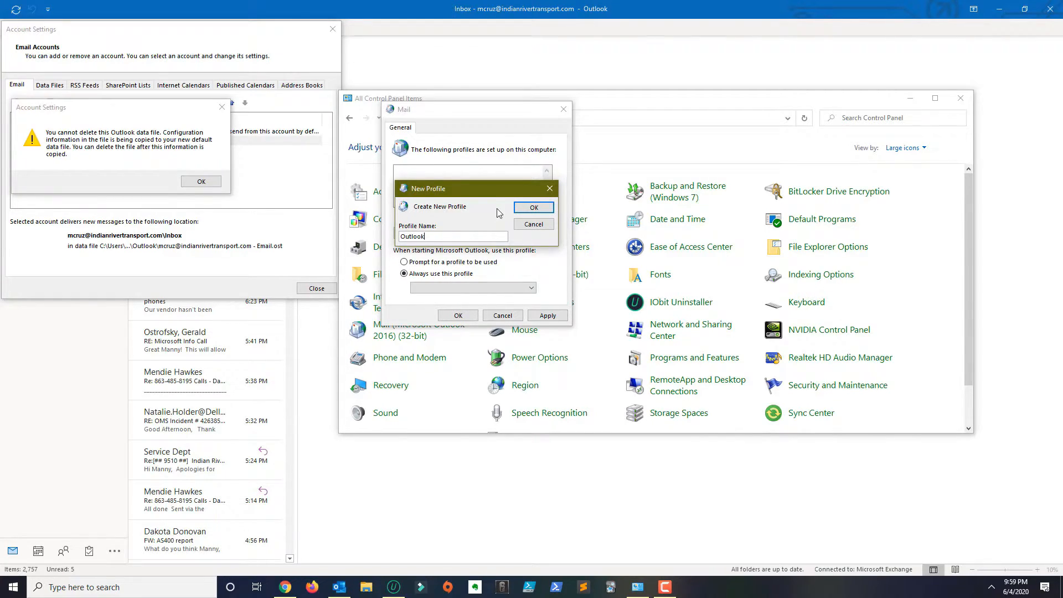
click(533, 206)
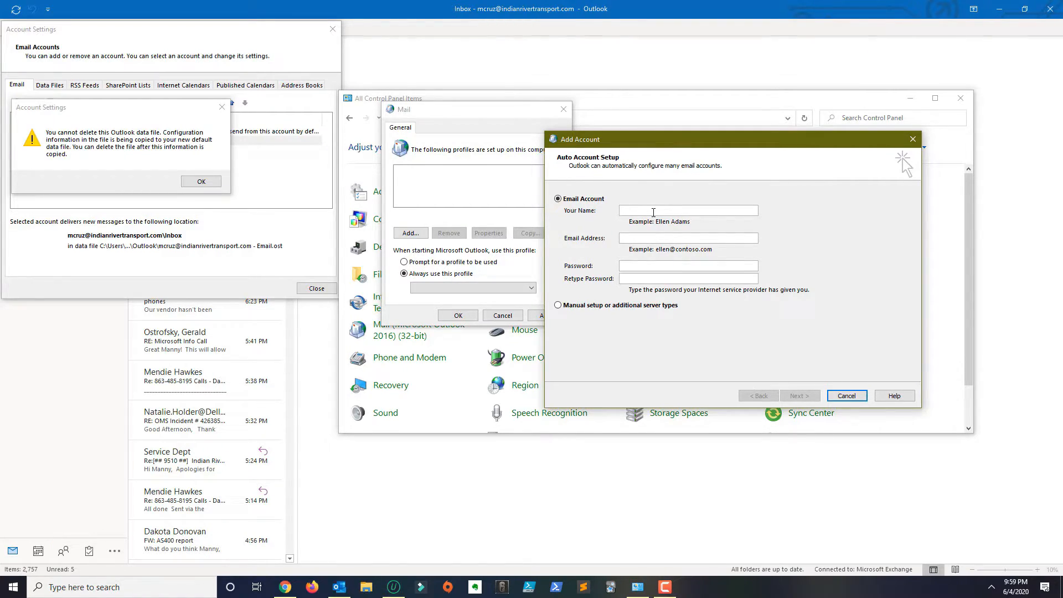
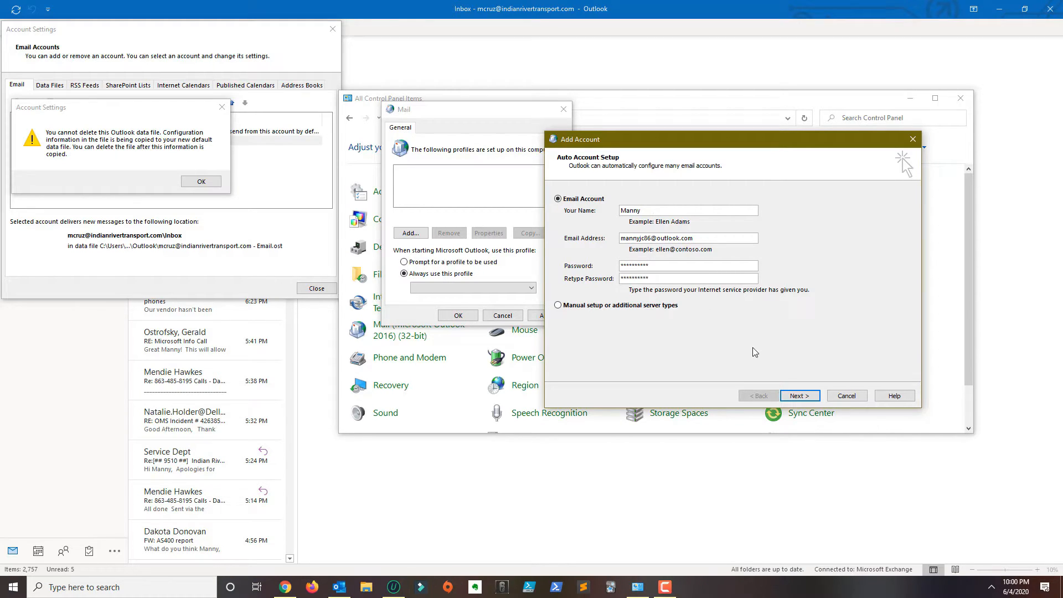
Enter name, email address and password in Add Account, then finish automatic setup
click(798, 395)
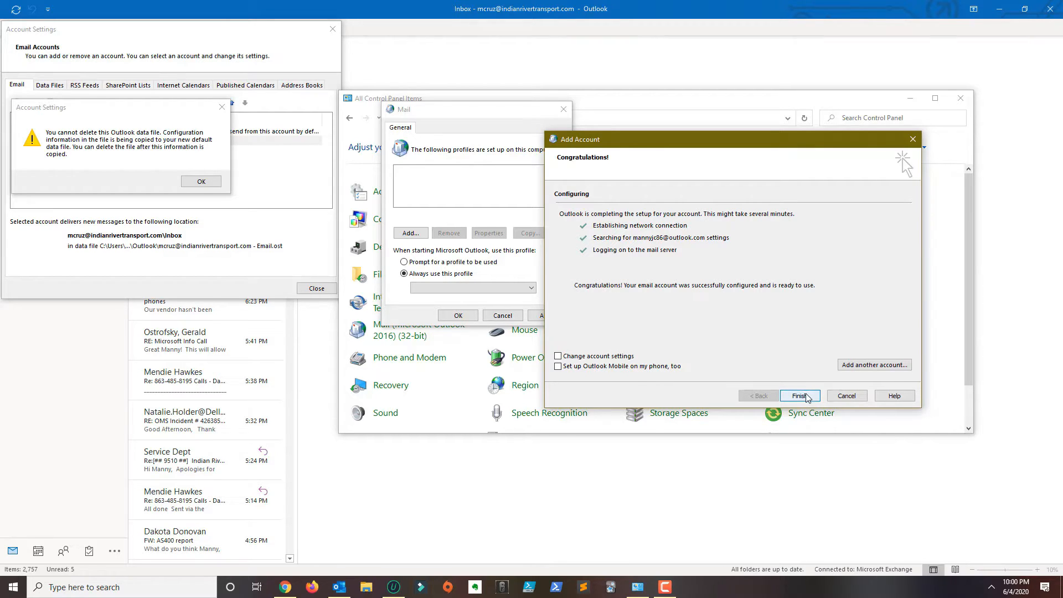
click(798, 395)
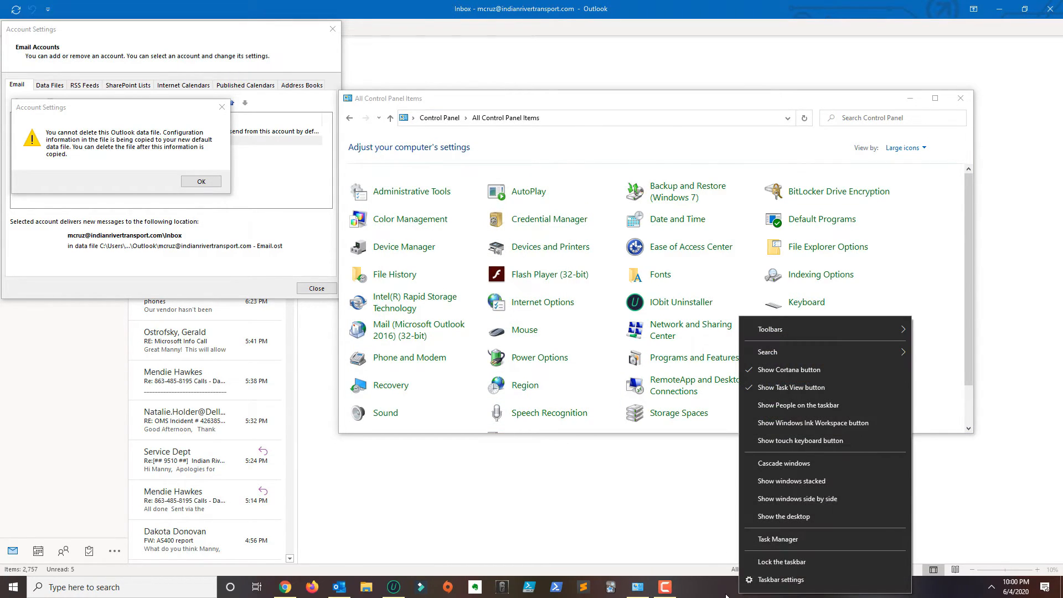
End the running Microsoft Outlook (32 bit) process from Task Manager
right_click(338, 586)
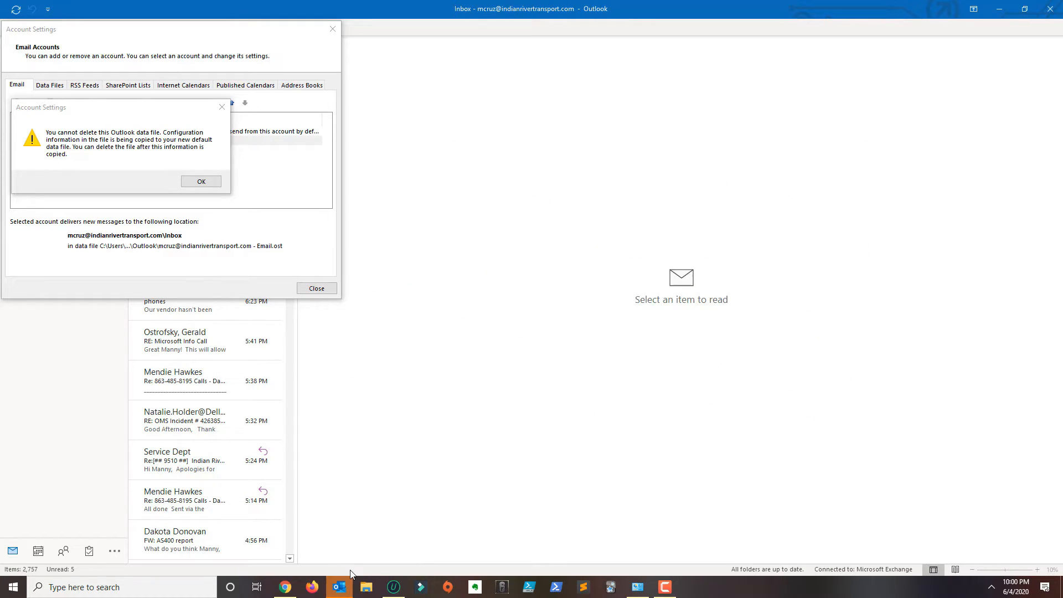
right_click(542, 579)
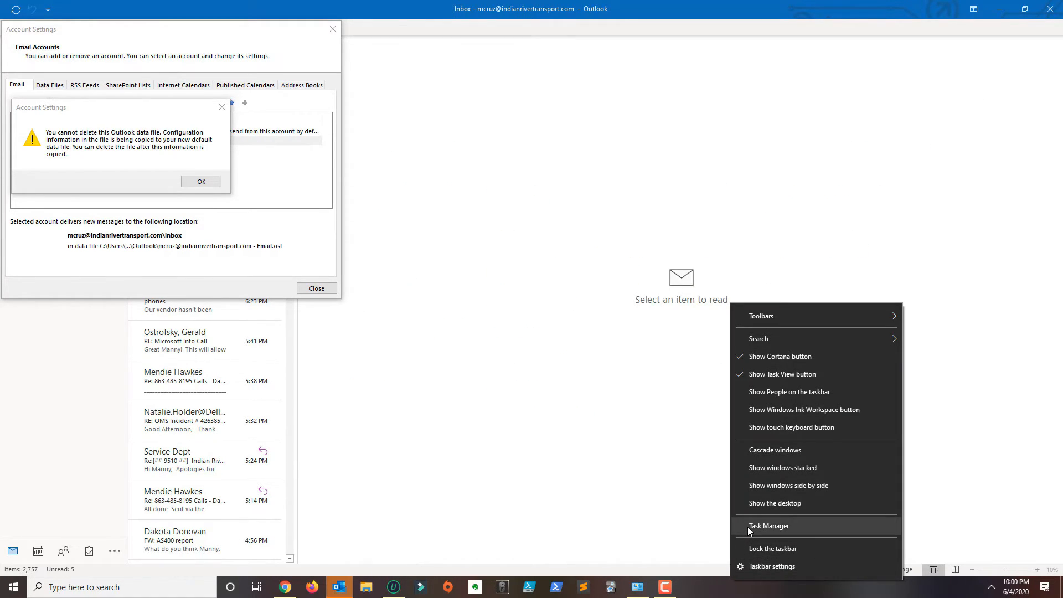
click(768, 525)
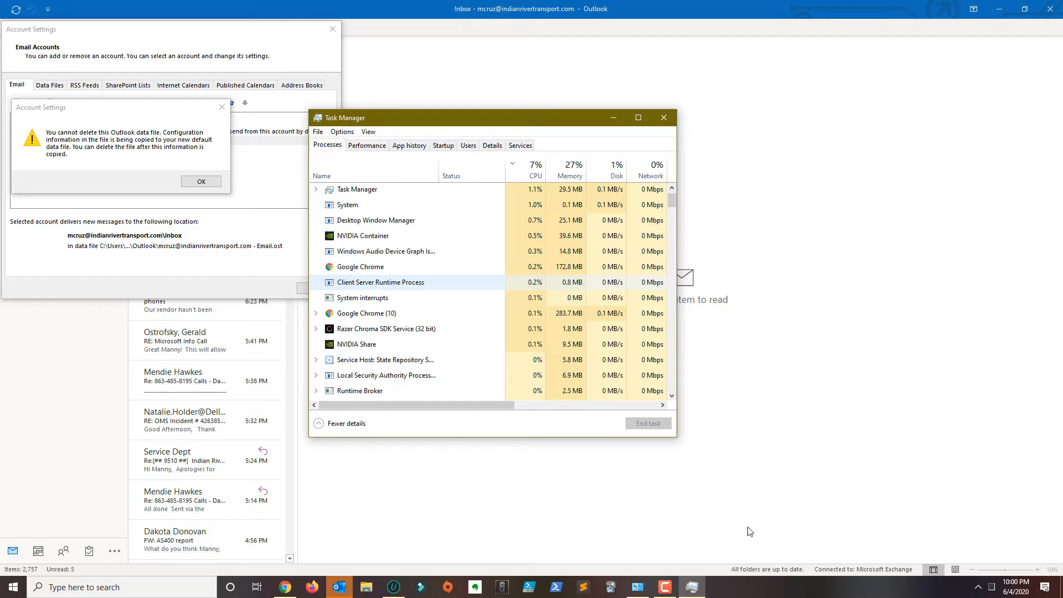
scroll(down, 3)
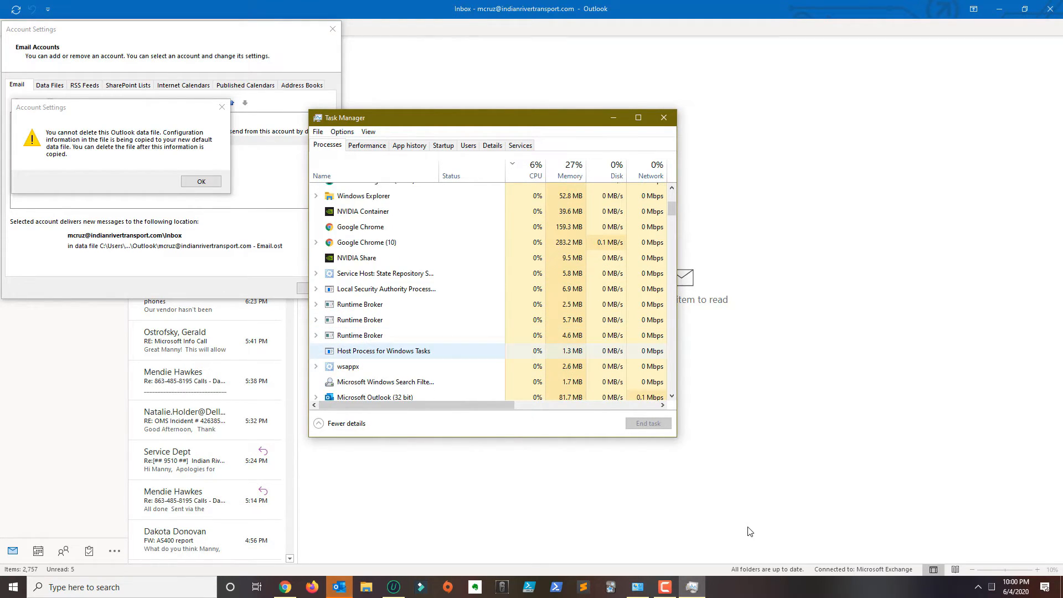
click(374, 395)
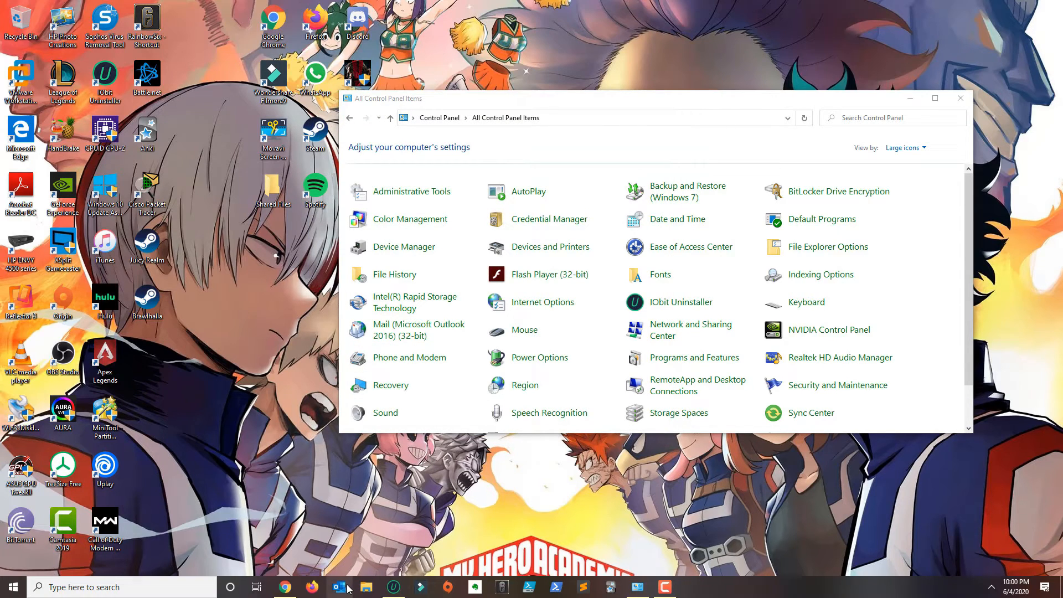
Relaunch Outlook, dismiss the Focused Inbox tip, and open the new account's Inbox
click(338, 586)
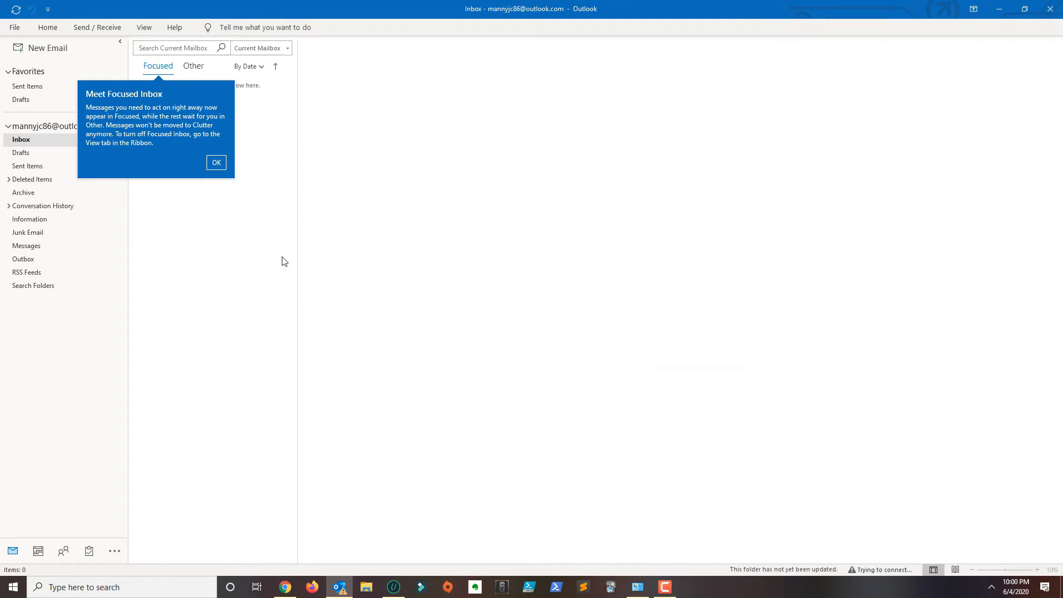
click(215, 162)
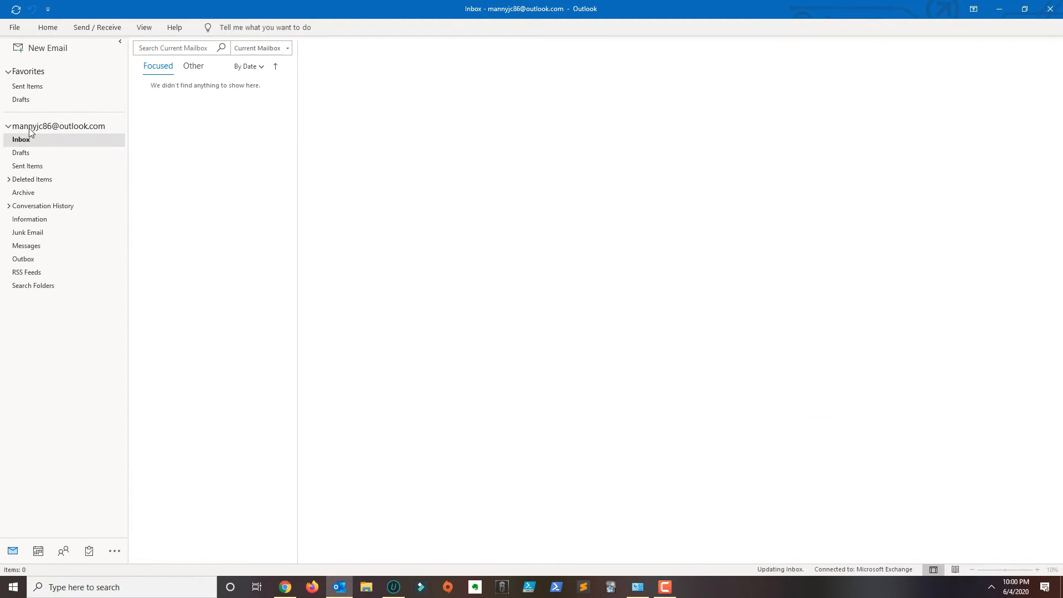
click(21, 139)
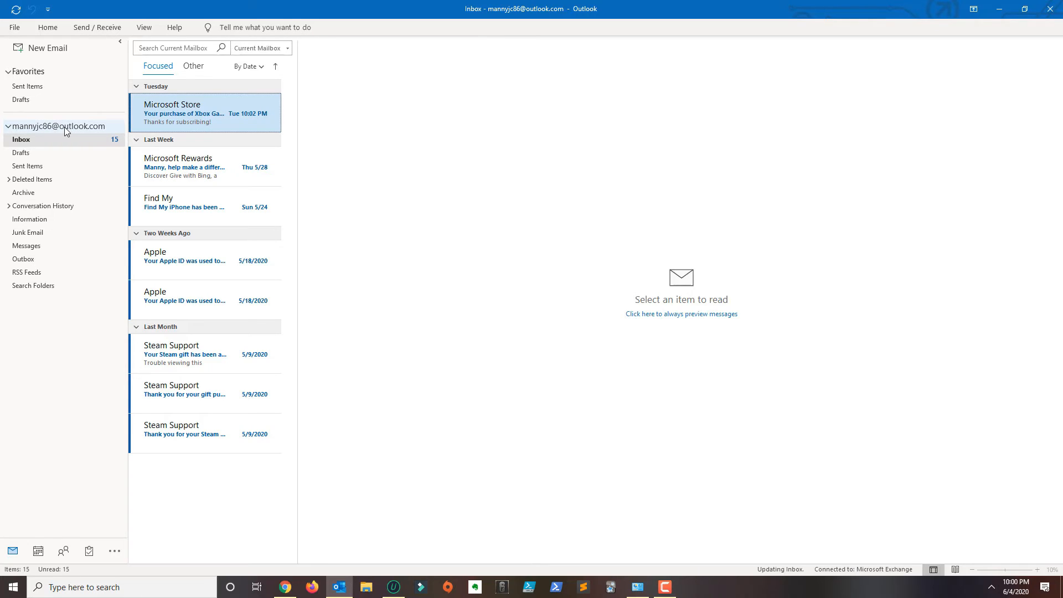